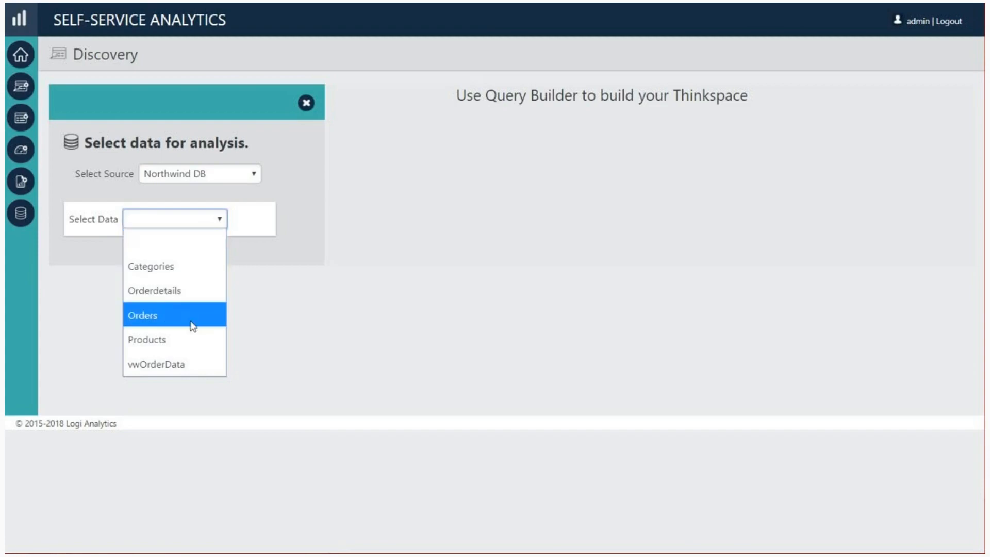
# Step: Load the Northwind Orders table as the data source and dismiss the data panel
pyautogui.click(143, 316)
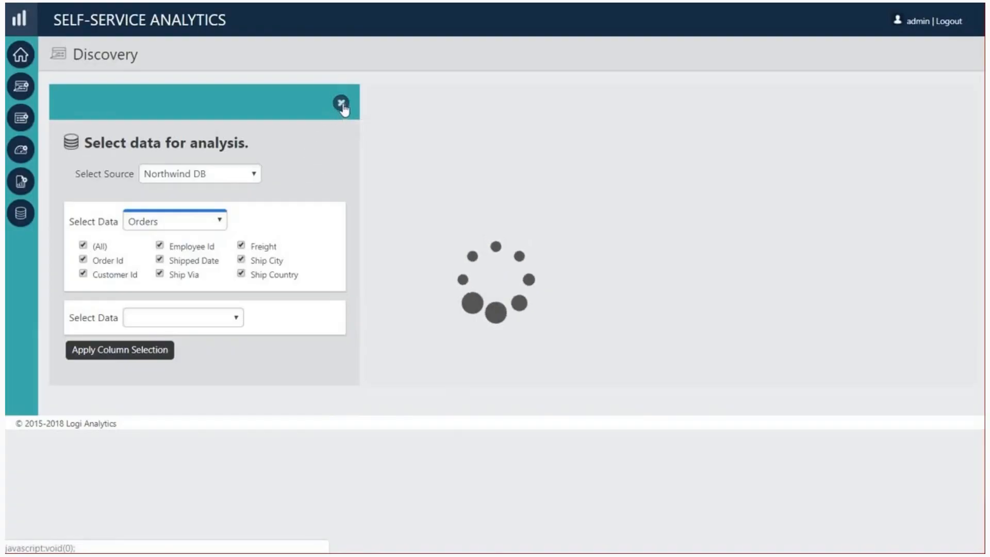
pyautogui.click(342, 105)
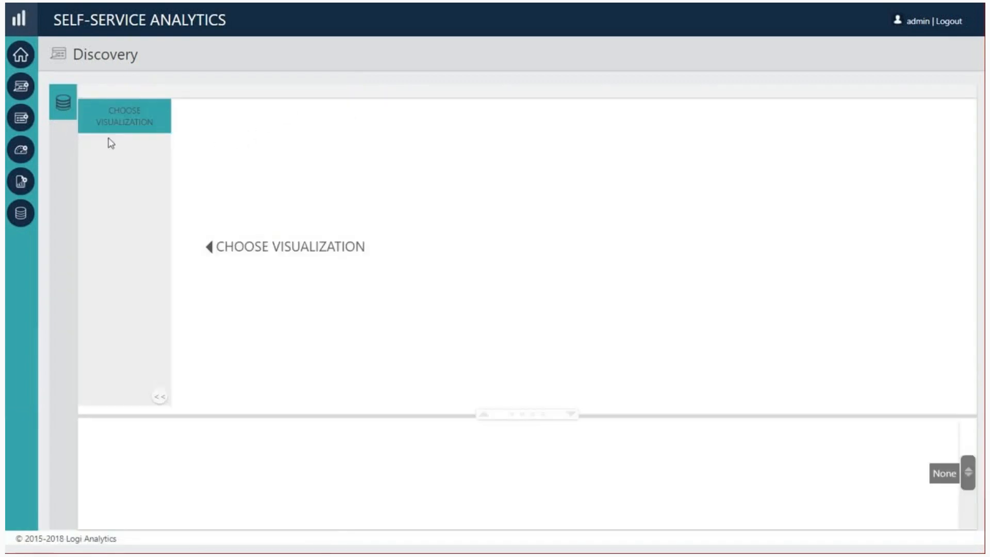
# Step: Choose the Bars visualization, leaving empty label and data zones to fill
pyautogui.click(124, 115)
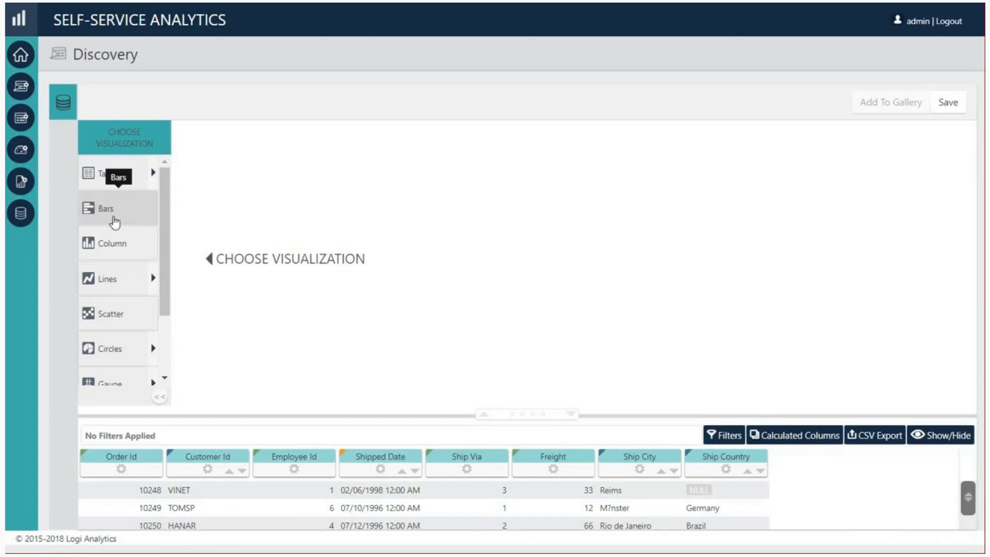
pyautogui.click(104, 209)
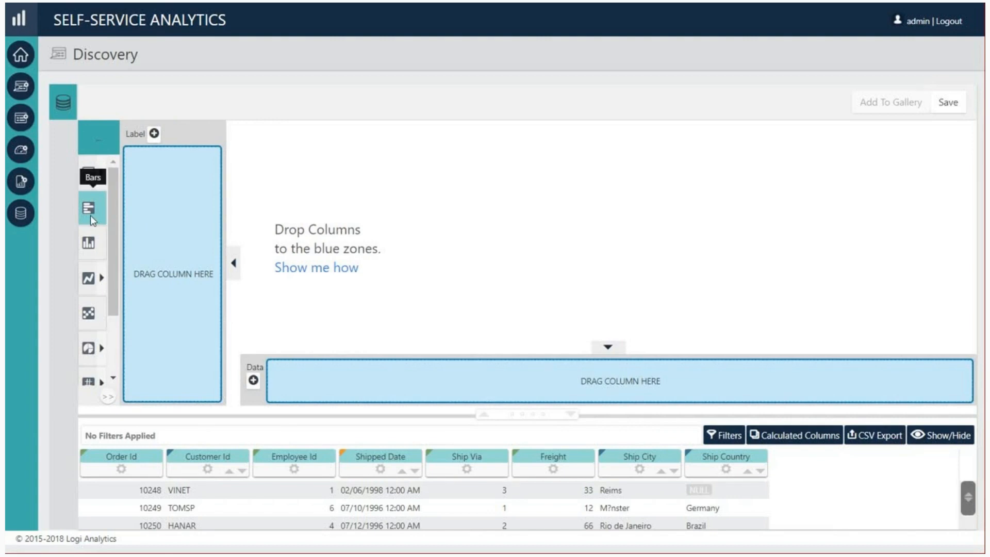
pyautogui.moveTo(163, 190)
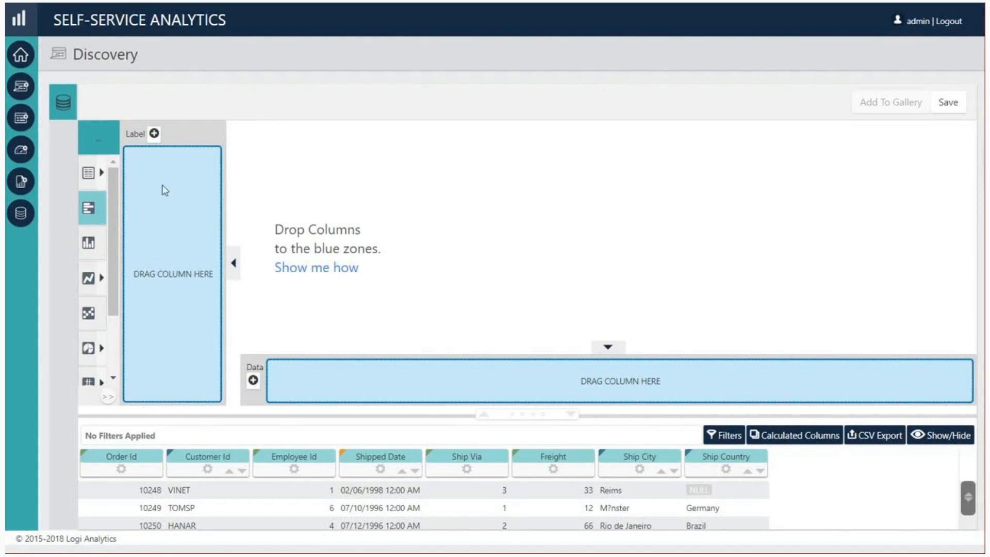
pyautogui.moveTo(744, 388)
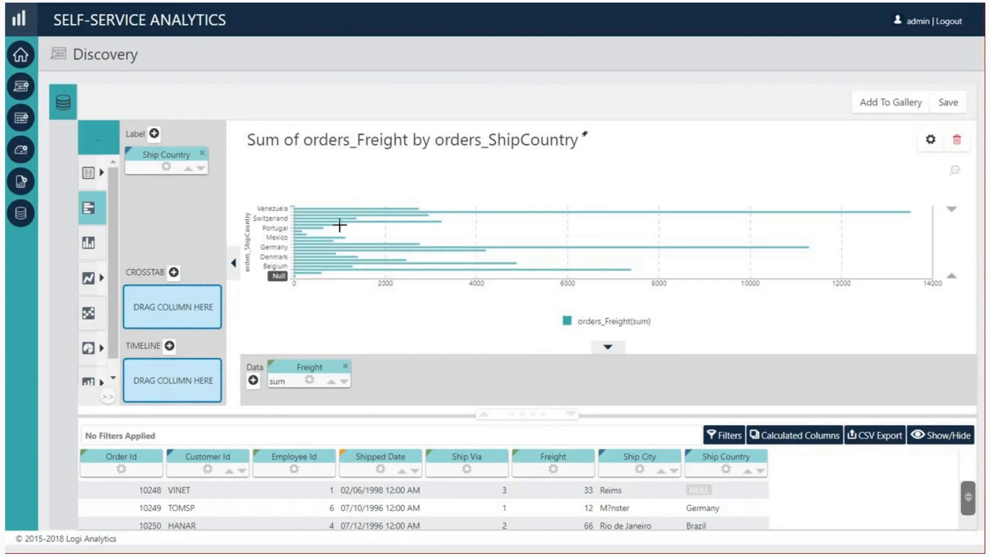
pyautogui.moveTo(399, 324)
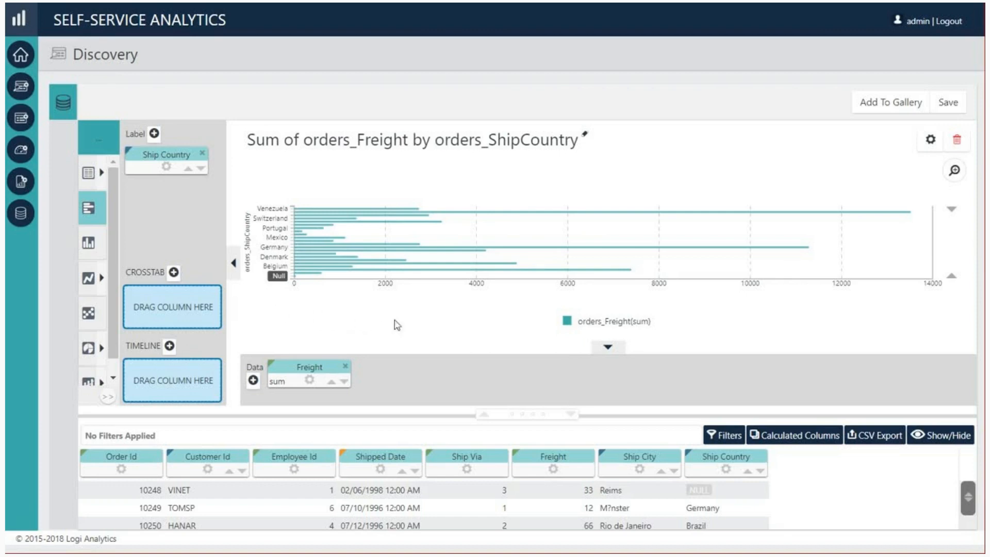
pyautogui.moveTo(277, 330)
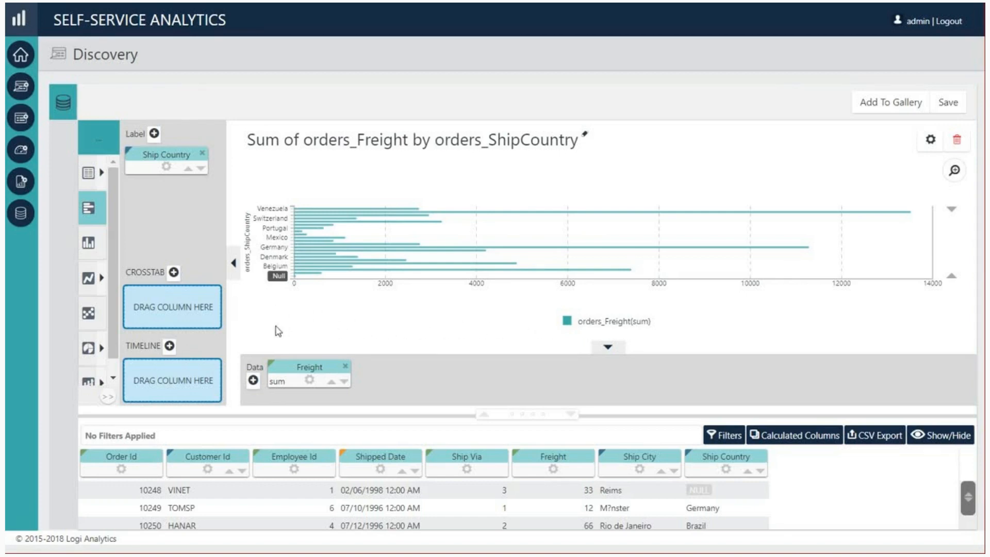
pyautogui.moveTo(274, 330)
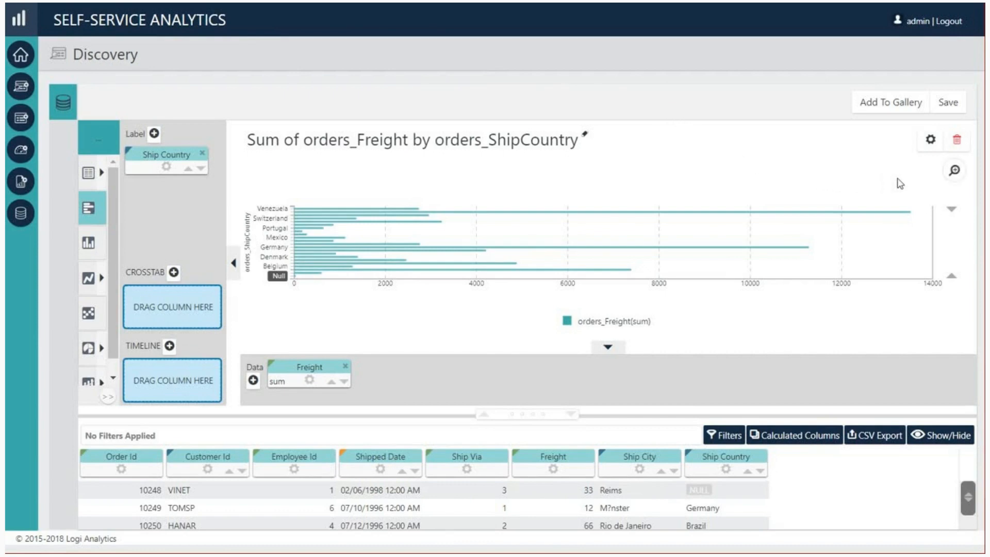
pyautogui.moveTo(906, 179)
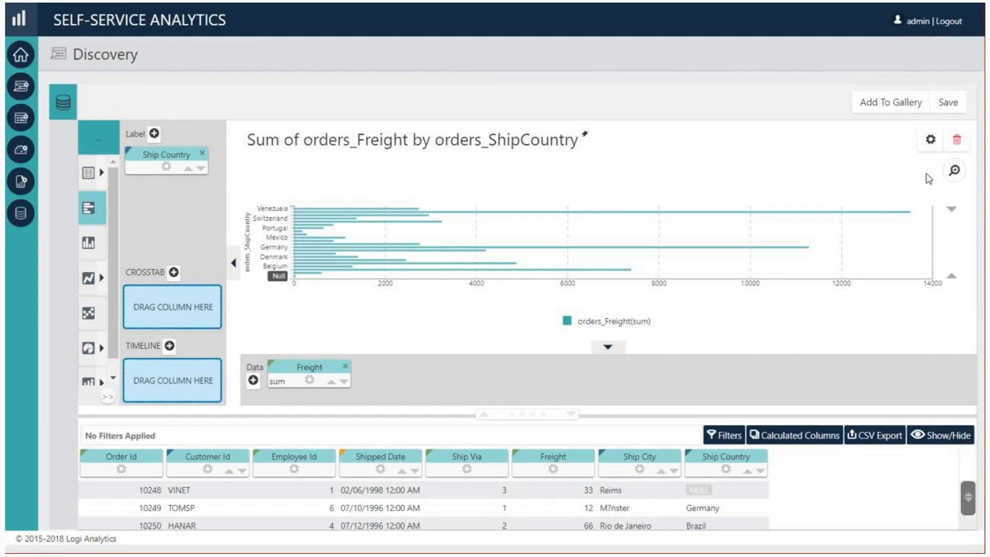
pyautogui.moveTo(957, 140)
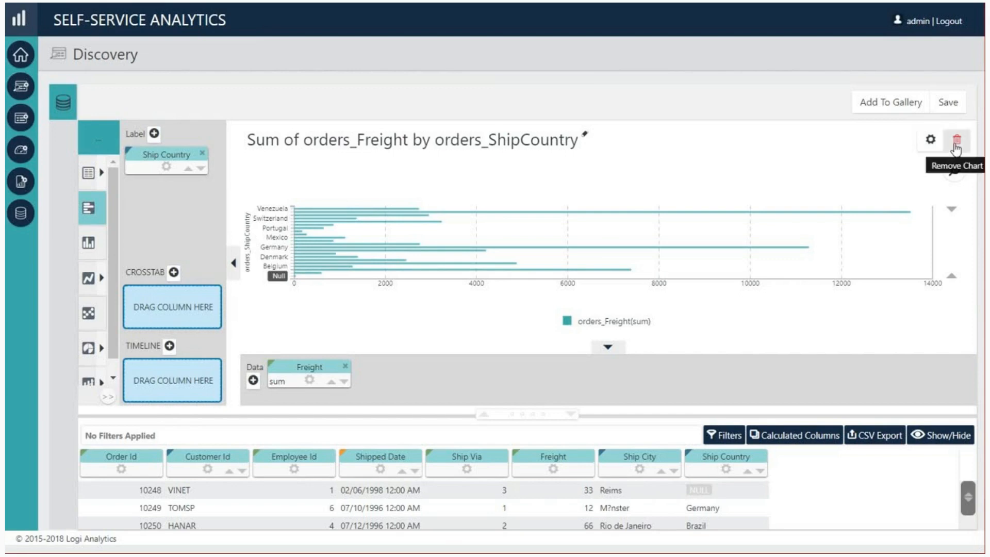
# Step: Remove the Freight by Ship Country bar chart from the canvas
pyautogui.click(955, 142)
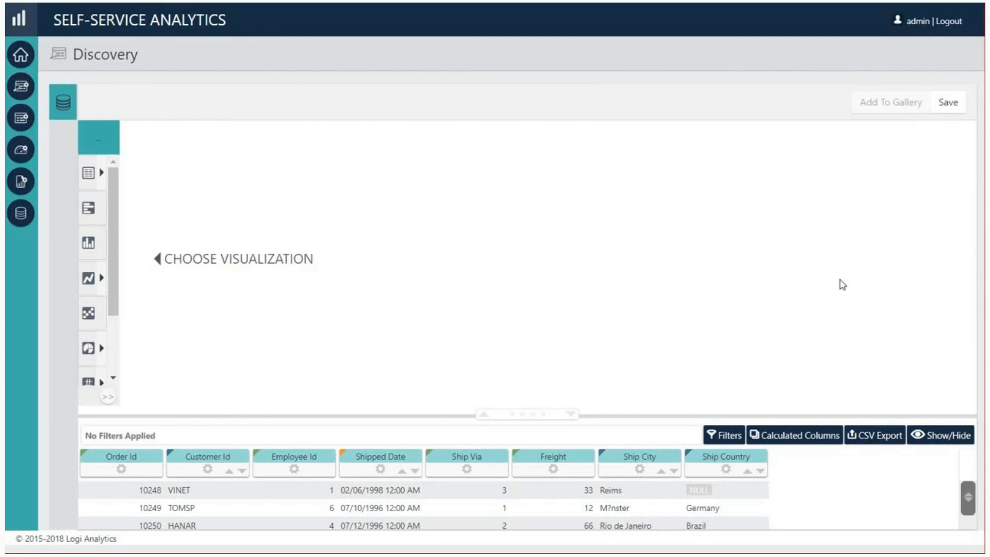
pyautogui.moveTo(791, 483)
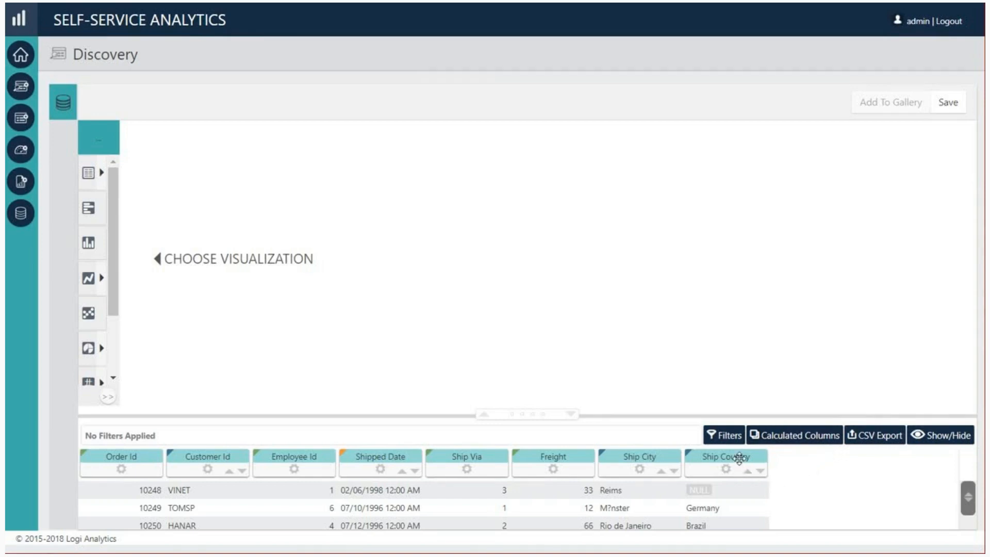
# Step: Rebuild the Sum of Freight by Ship Country bar chart by linking the Freight and Ship Country columns
pyautogui.moveTo(738, 459); pyautogui.dragTo(554, 454)
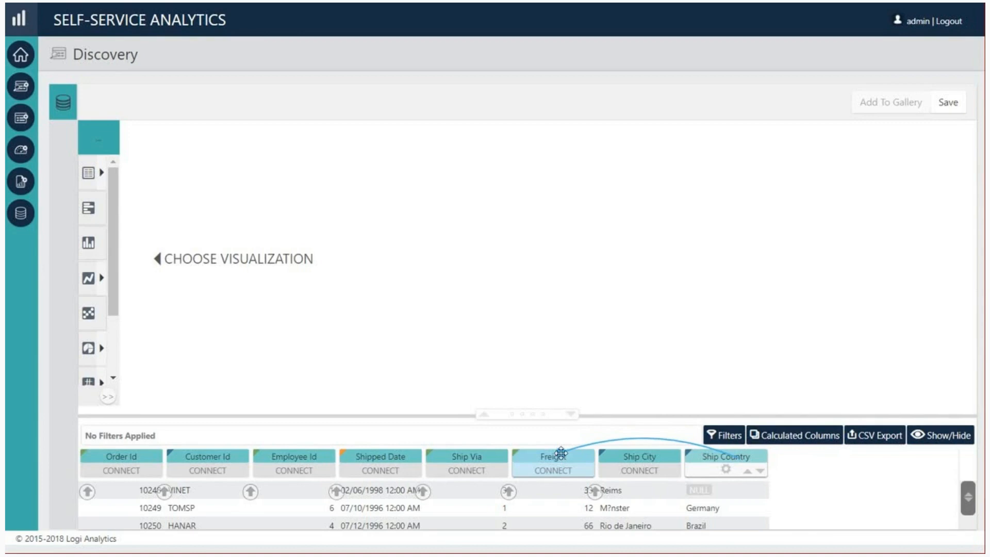
pyautogui.click(90, 210)
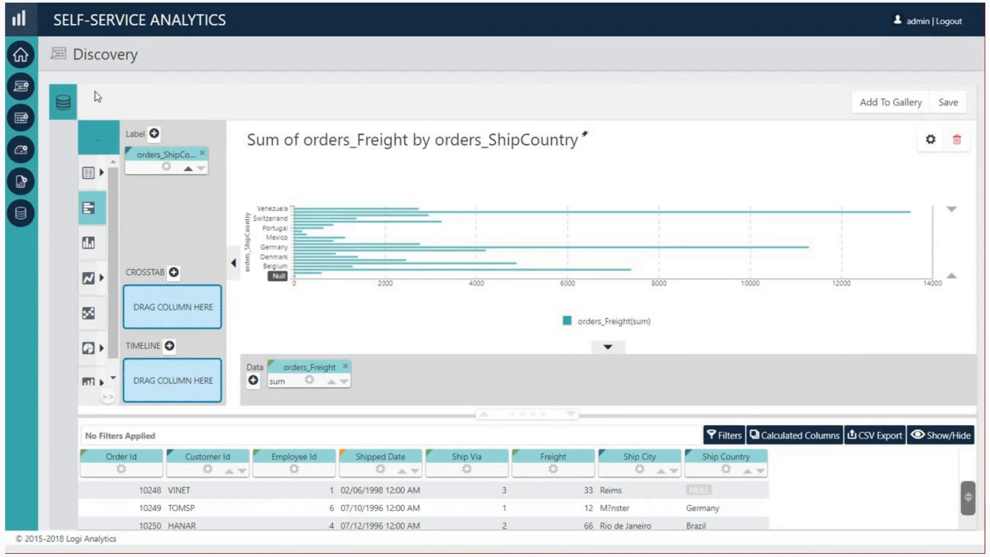
pyautogui.moveTo(108, 103)
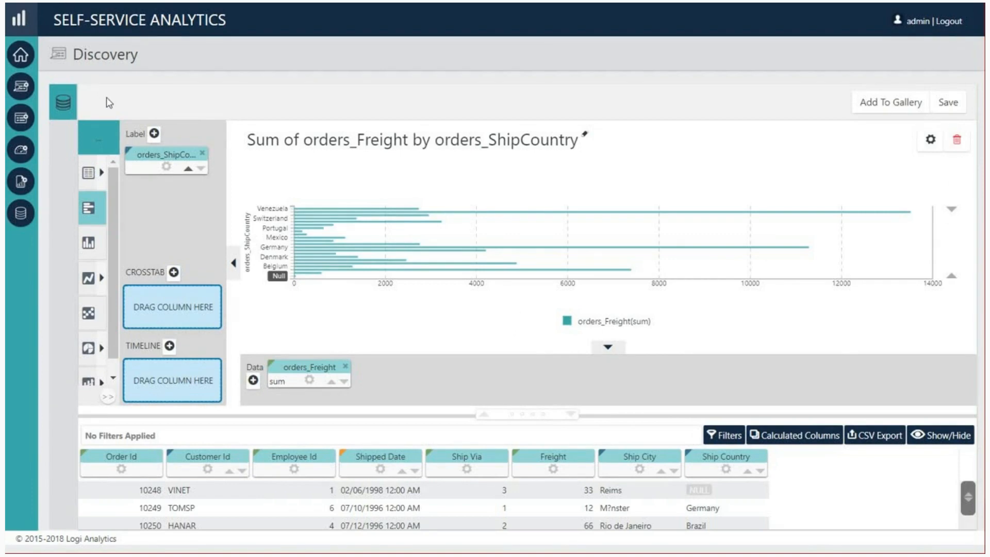
pyautogui.moveTo(68, 214)
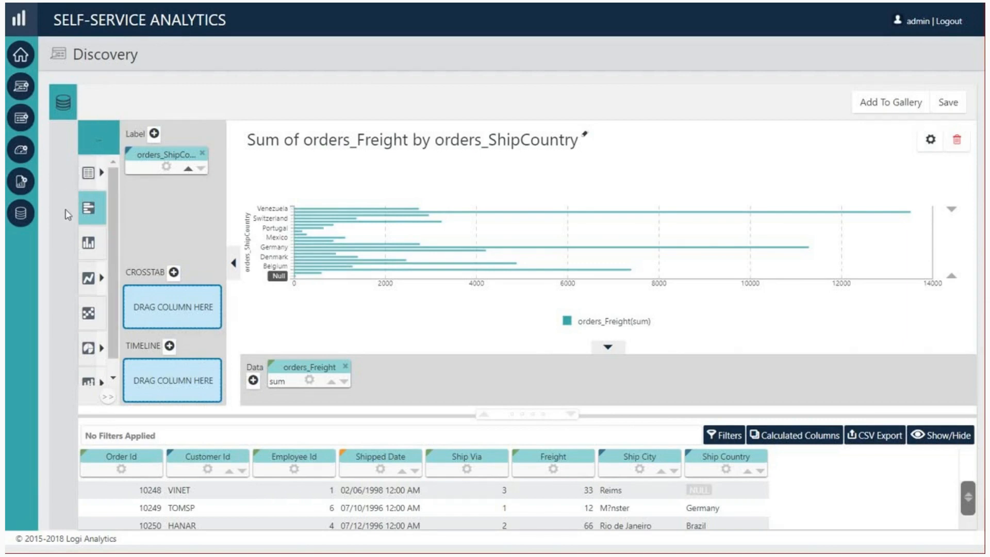
pyautogui.moveTo(92, 212)
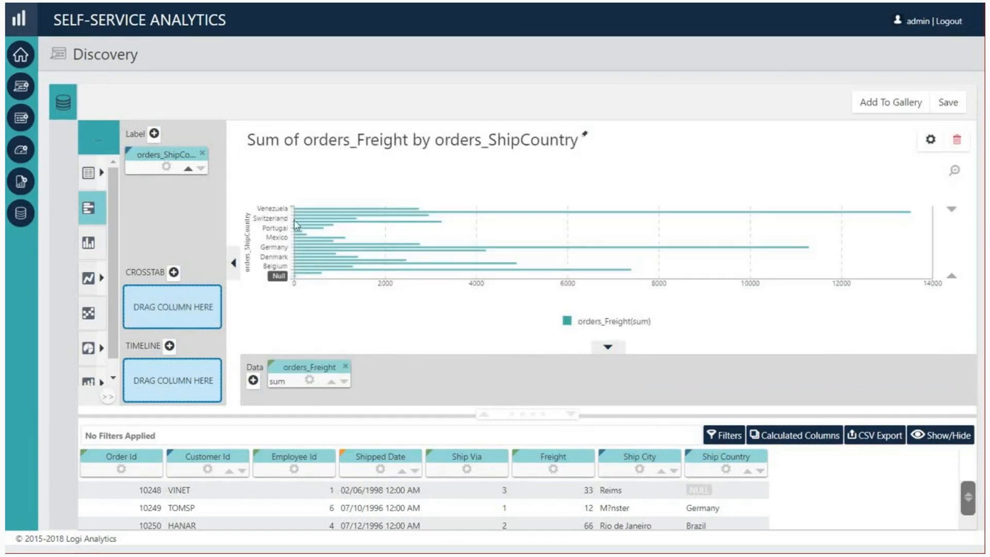
pyautogui.moveTo(139, 210)
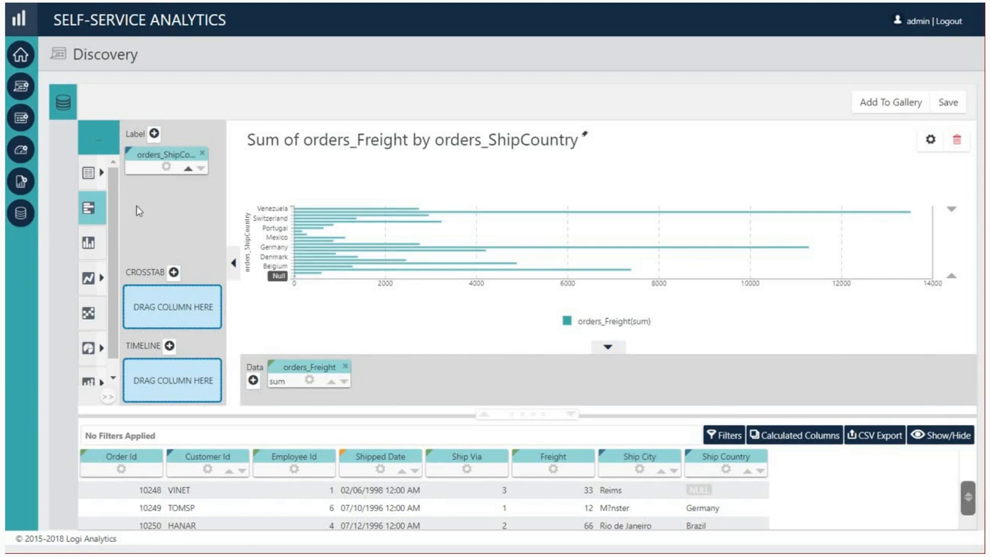